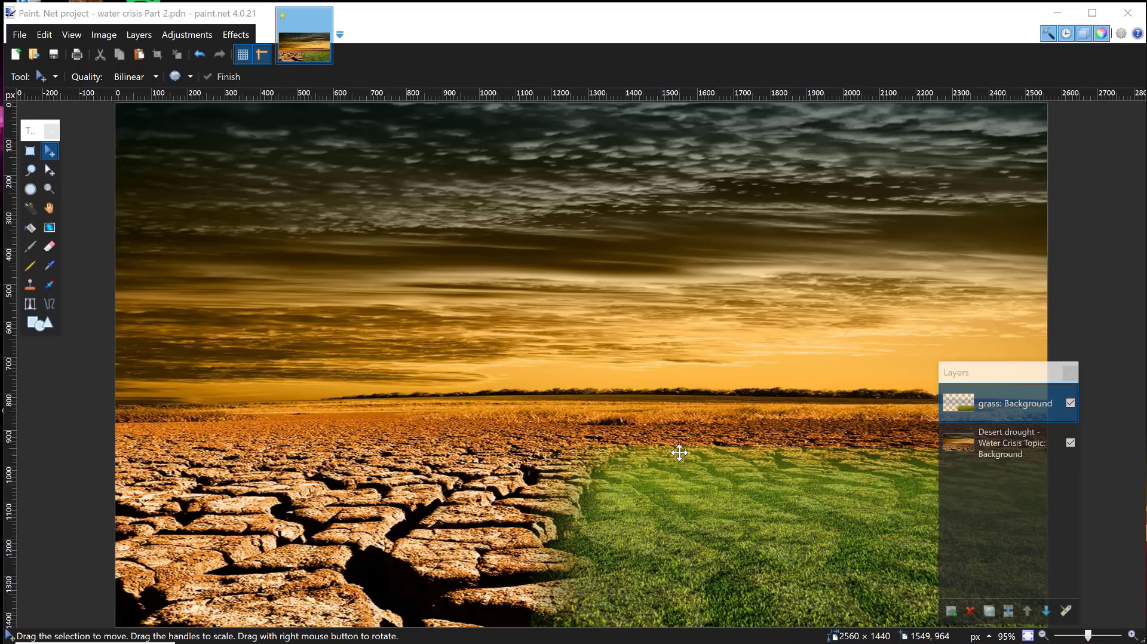
mouse_move(620, 419)
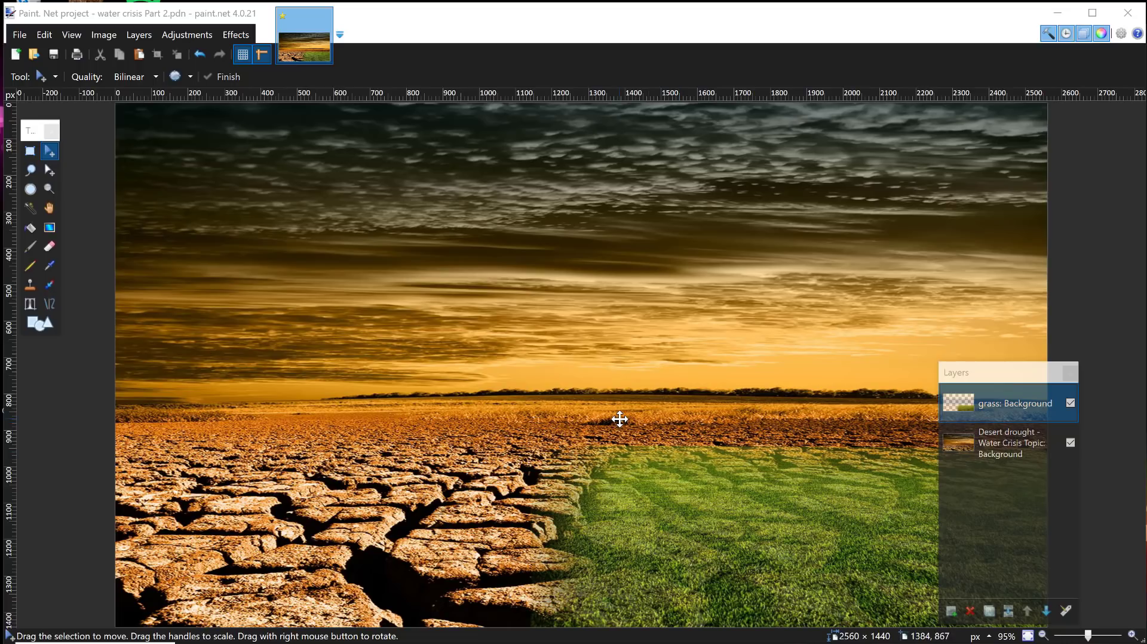
mouse_move(267, 454)
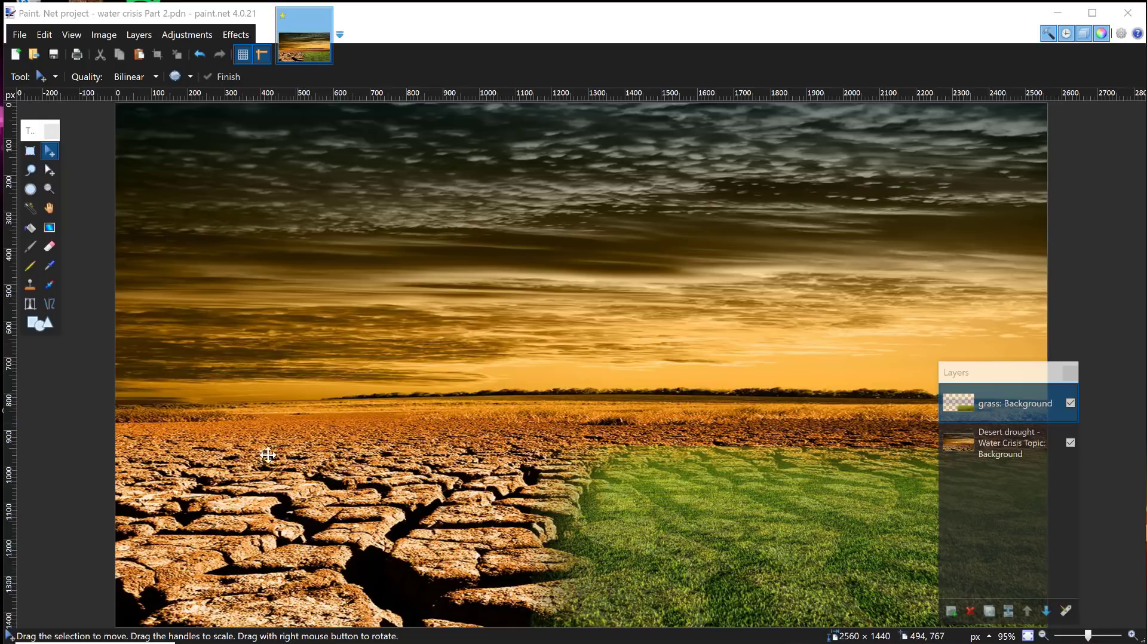
mouse_move(427, 276)
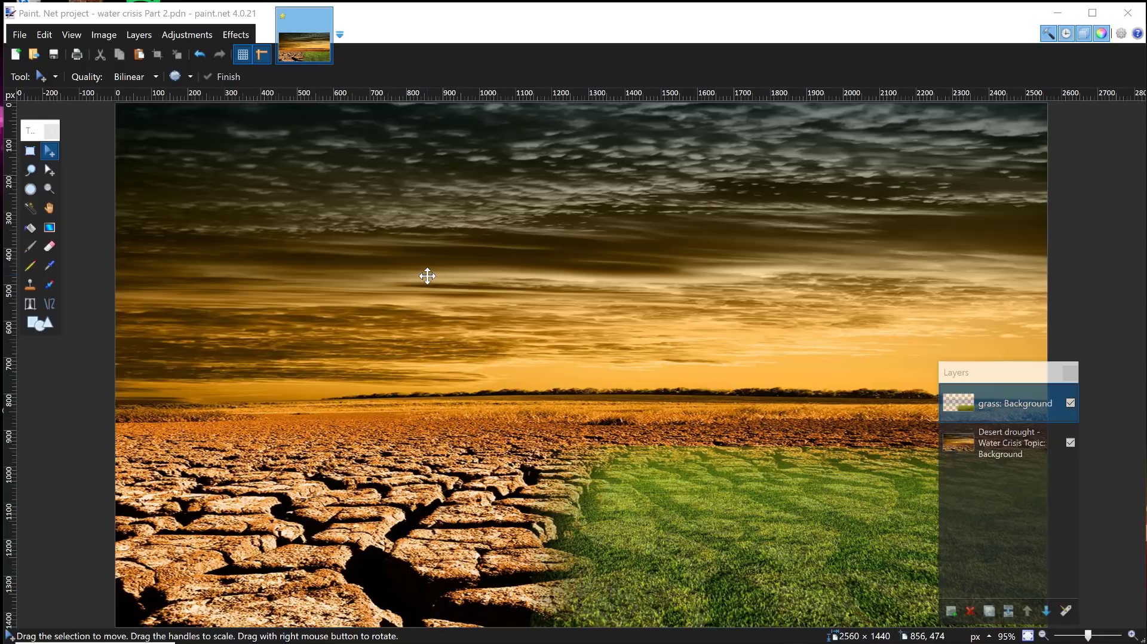
mouse_move(835, 400)
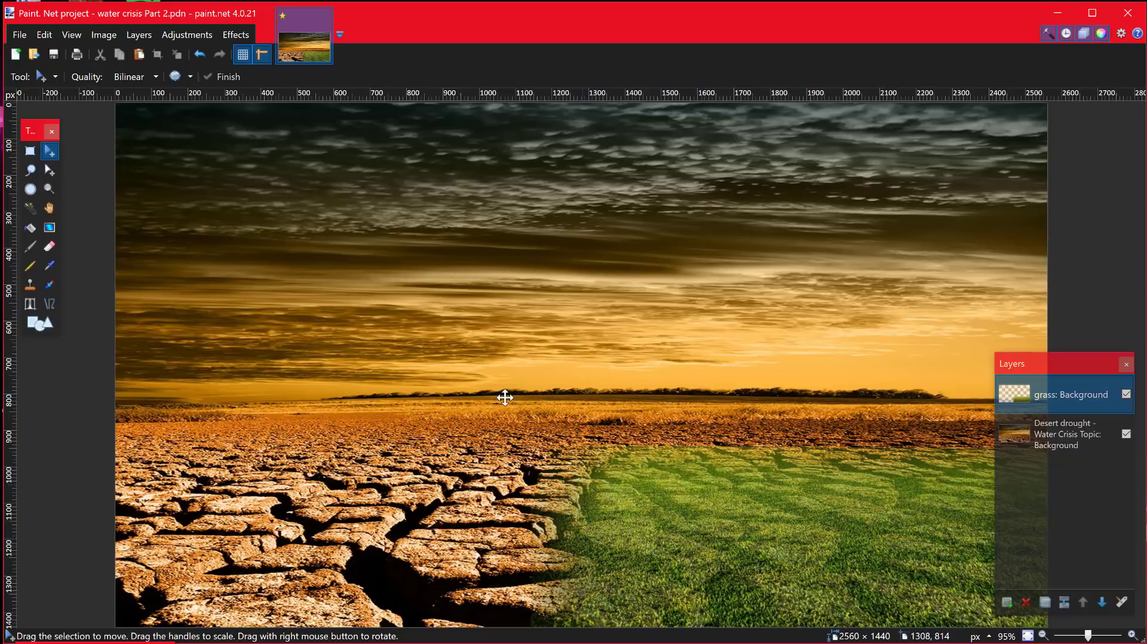
mouse_move(645, 399)
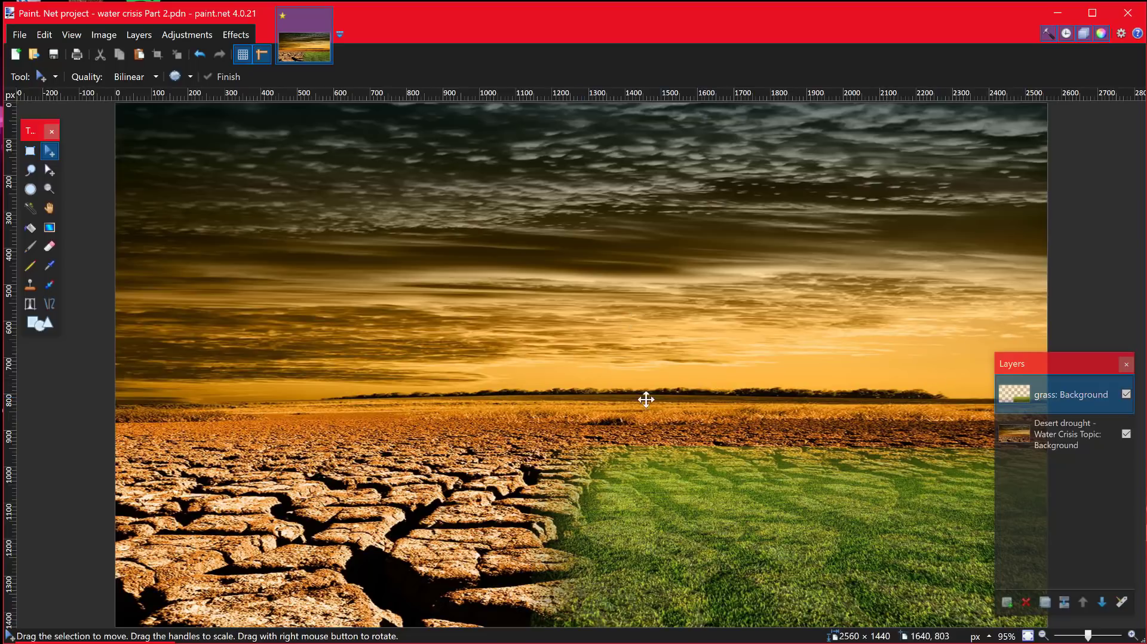
mouse_move(345, 341)
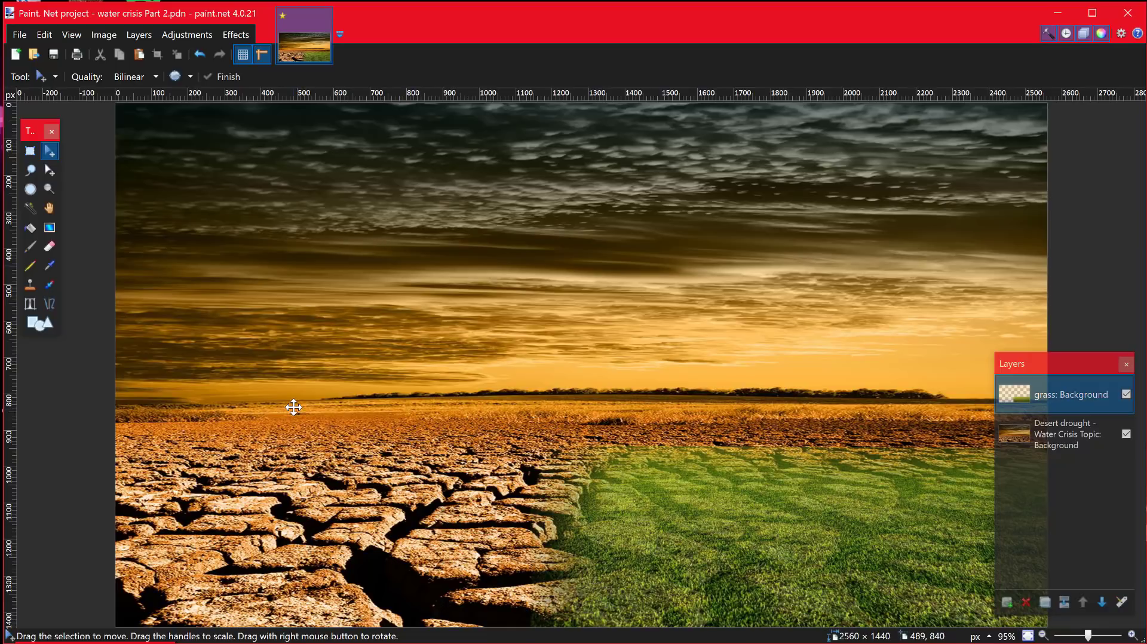
mouse_move(643, 212)
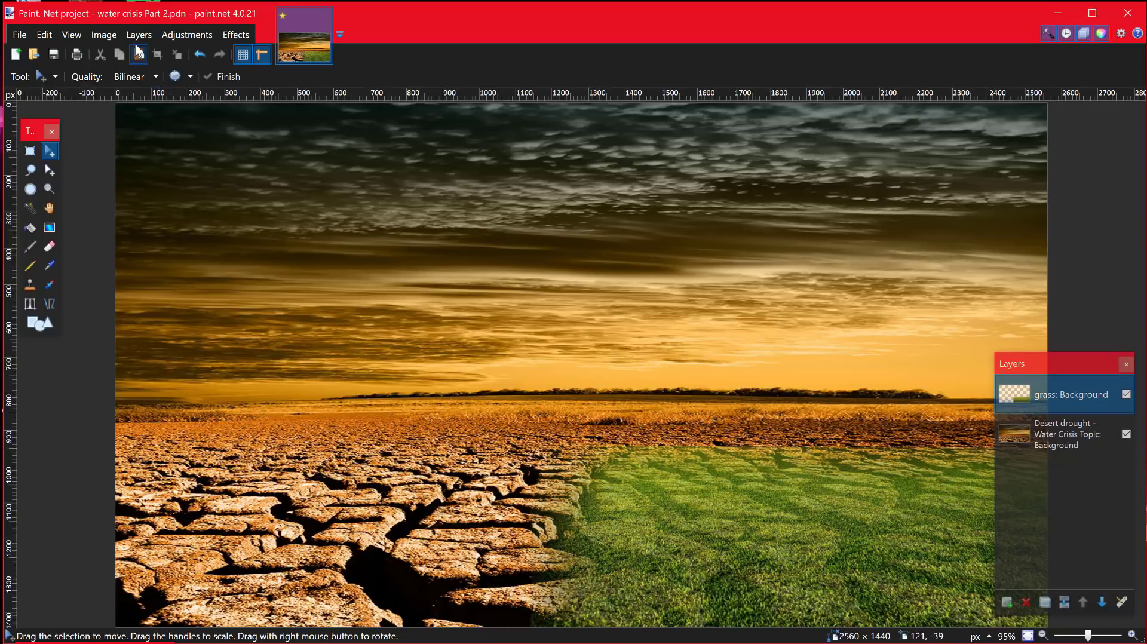
Import the dead_tree_02 picture from file as a new top layer over the scene.
left_click(138, 34)
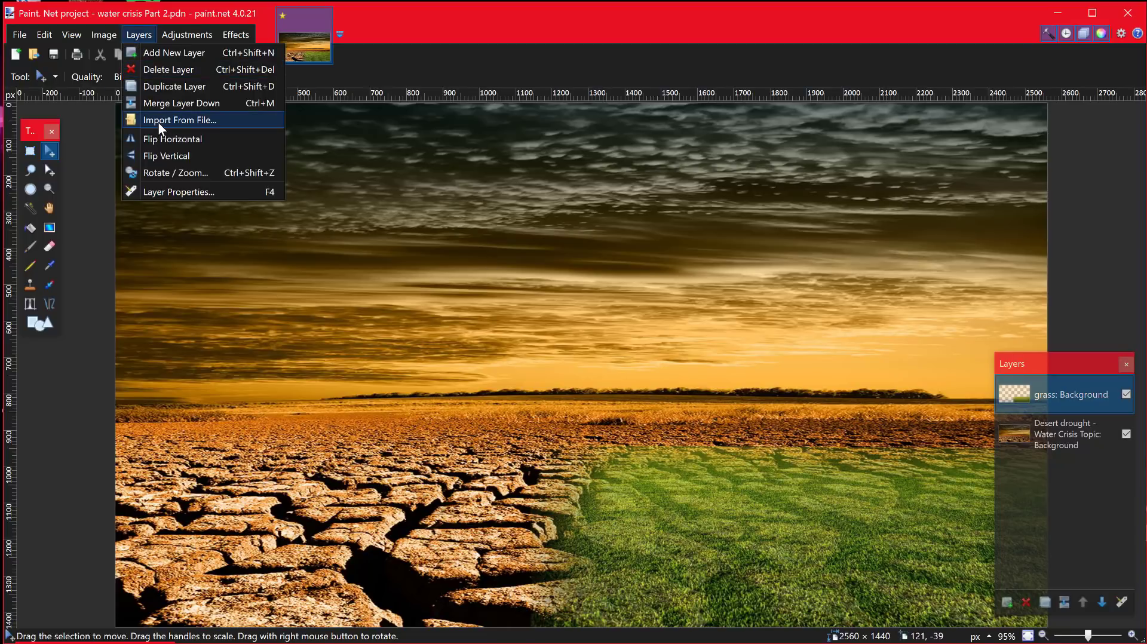
left_click(180, 120)
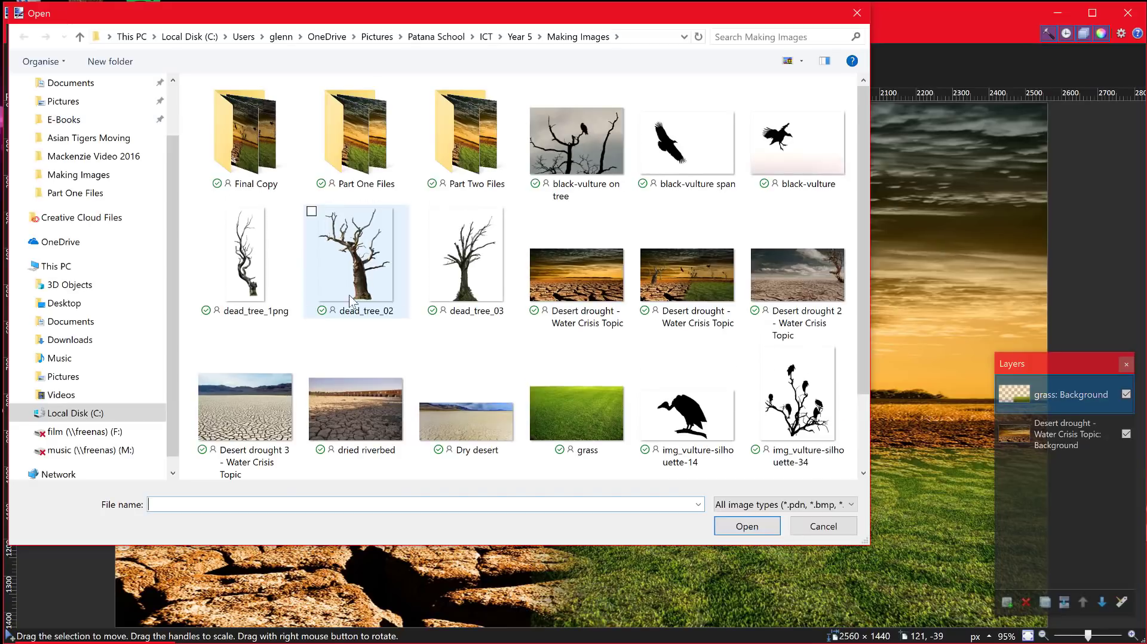
mouse_move(358, 256)
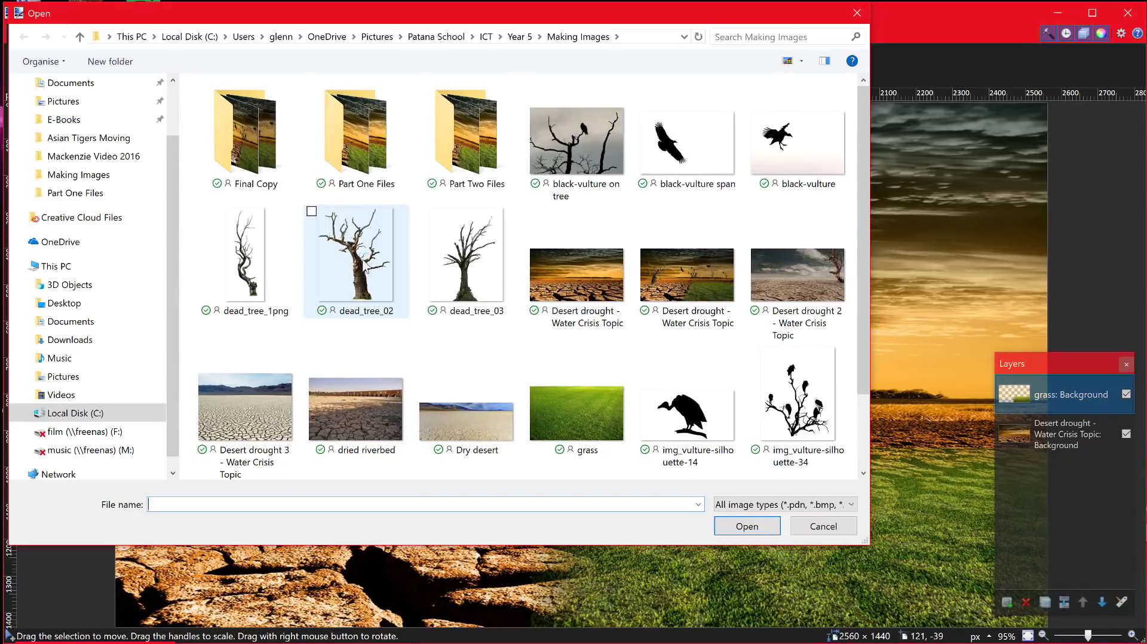
left_click(745, 526)
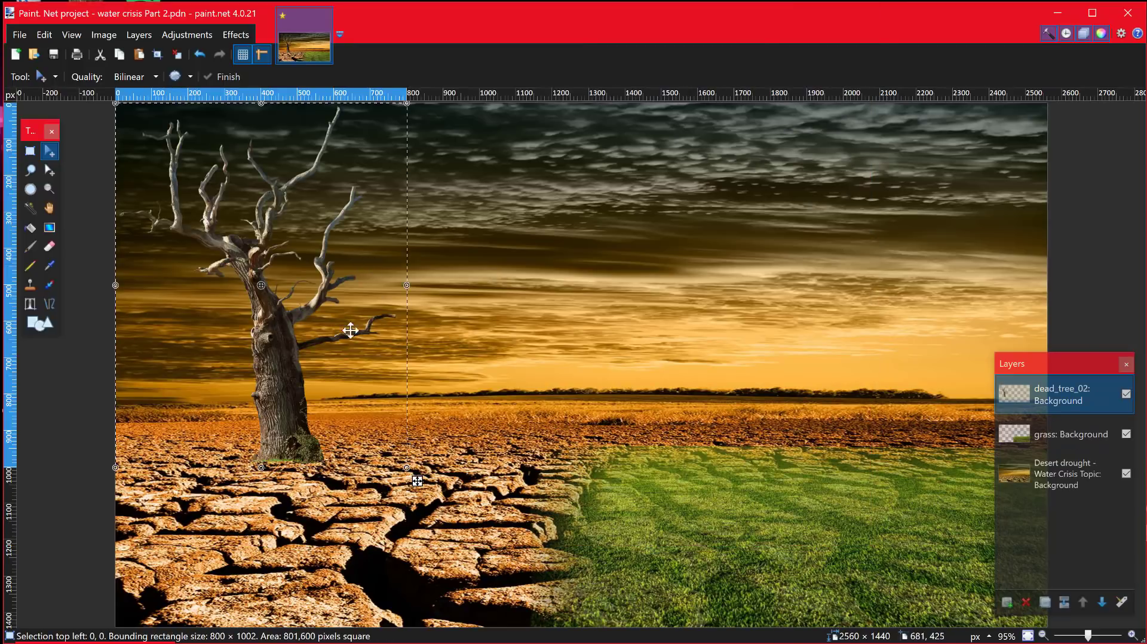
Move the tree layer to the left and scale it up so its trunk stands on the cracked ground.
left_click_drag(350, 330, 216, 344)
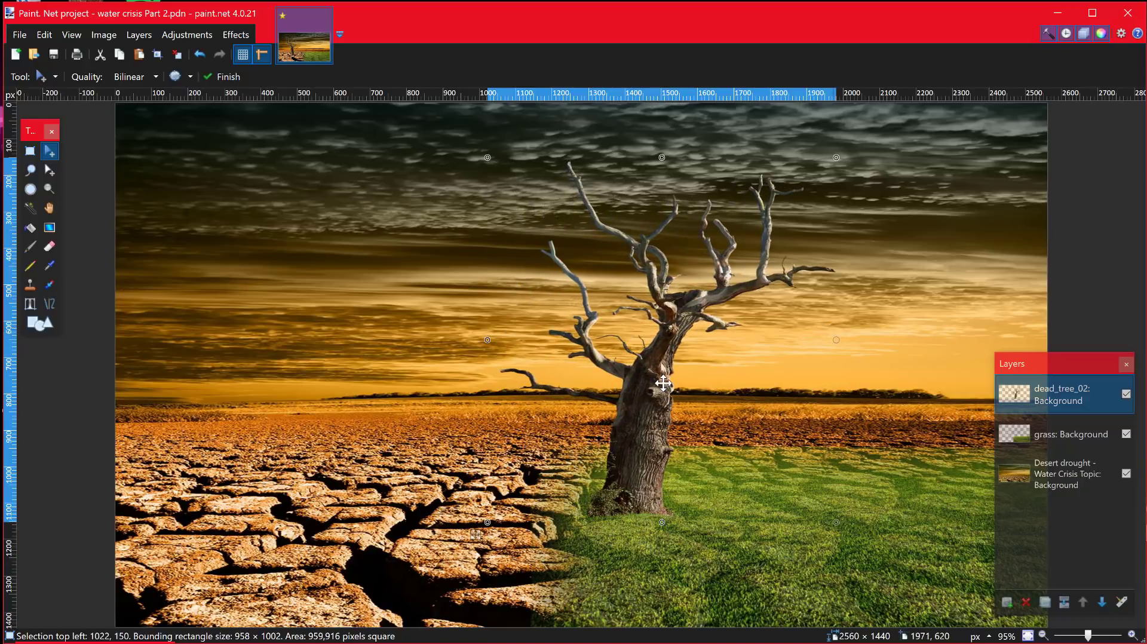
left_click_drag(662, 382, 295, 362)
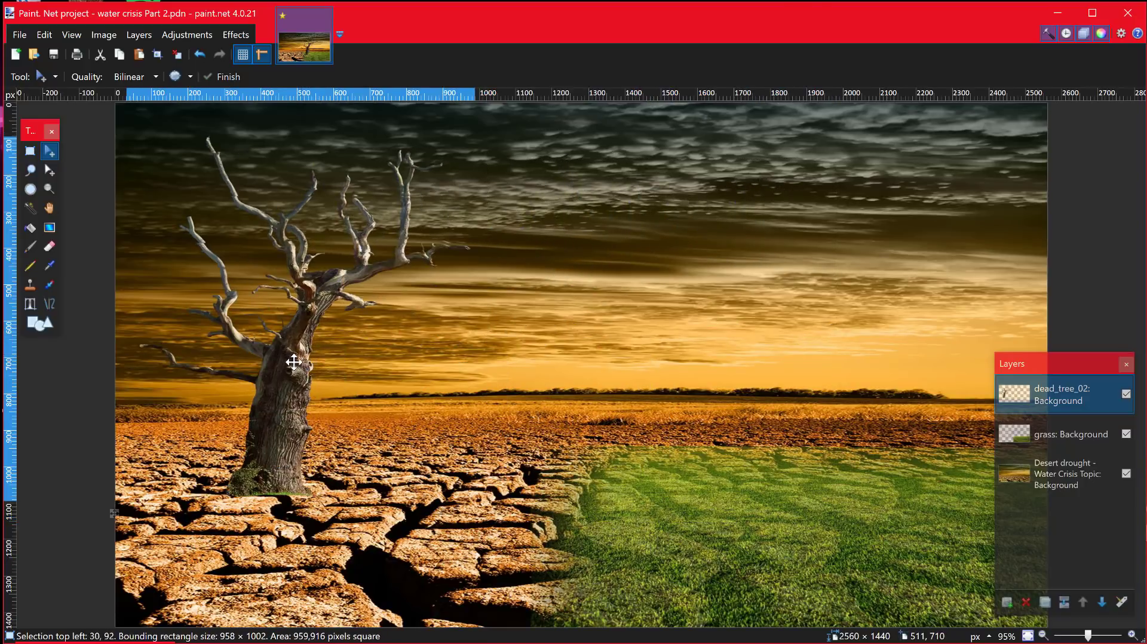
left_click_drag(294, 362, 252, 388)
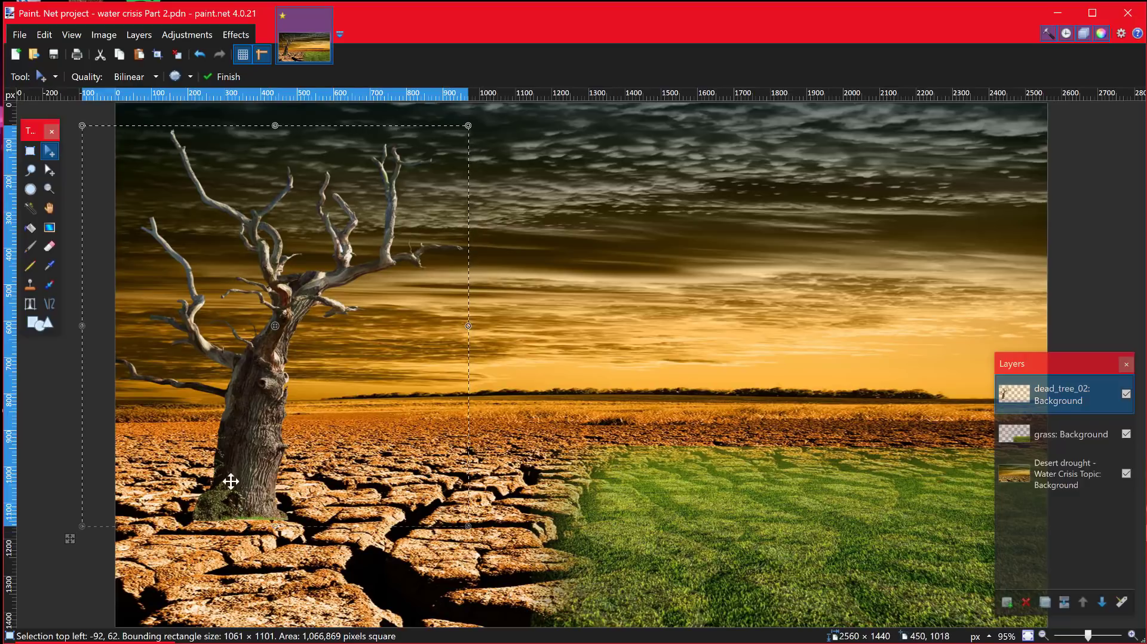
mouse_move(262, 425)
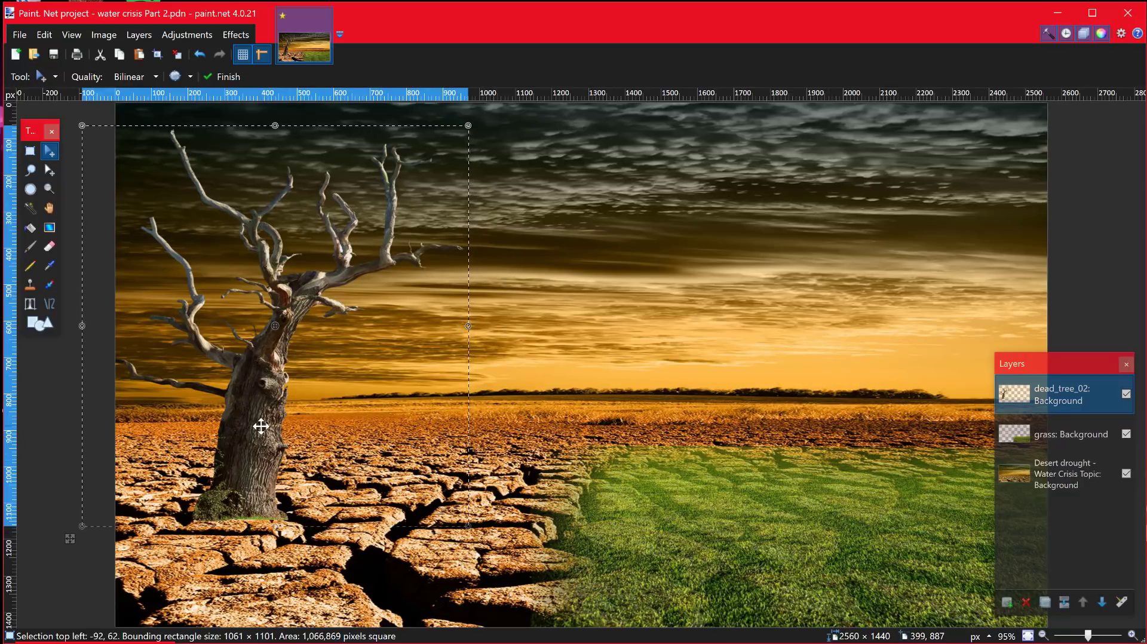
left_click_drag(261, 426, 366, 376)
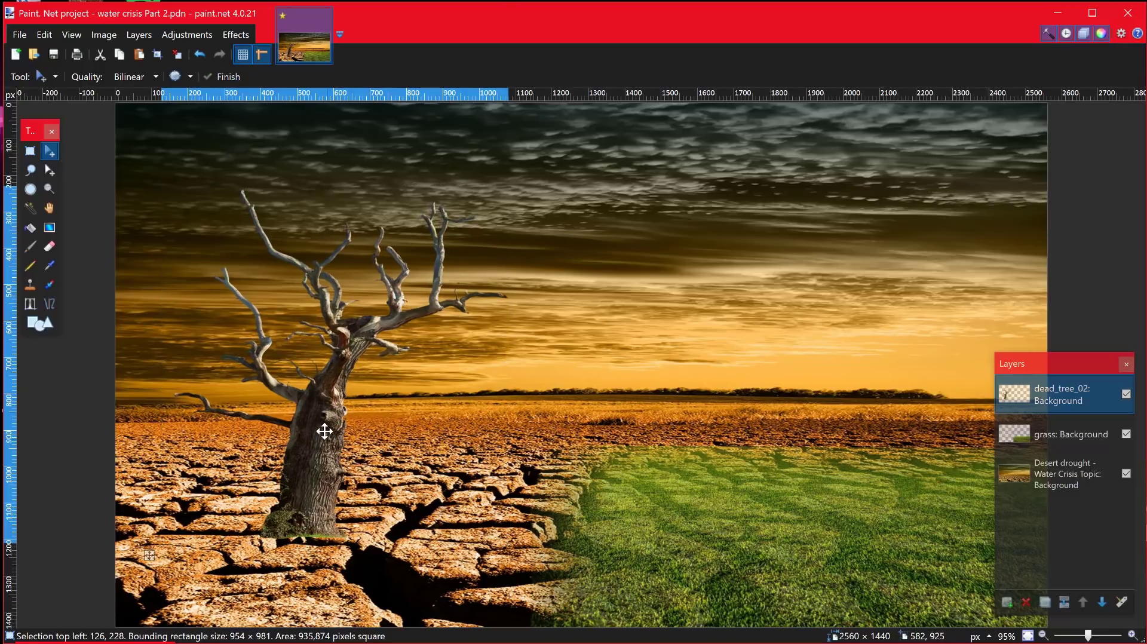
Nudge the tree into its final spot, base resting in the cracked earth at left.
left_click_drag(324, 431, 317, 527)
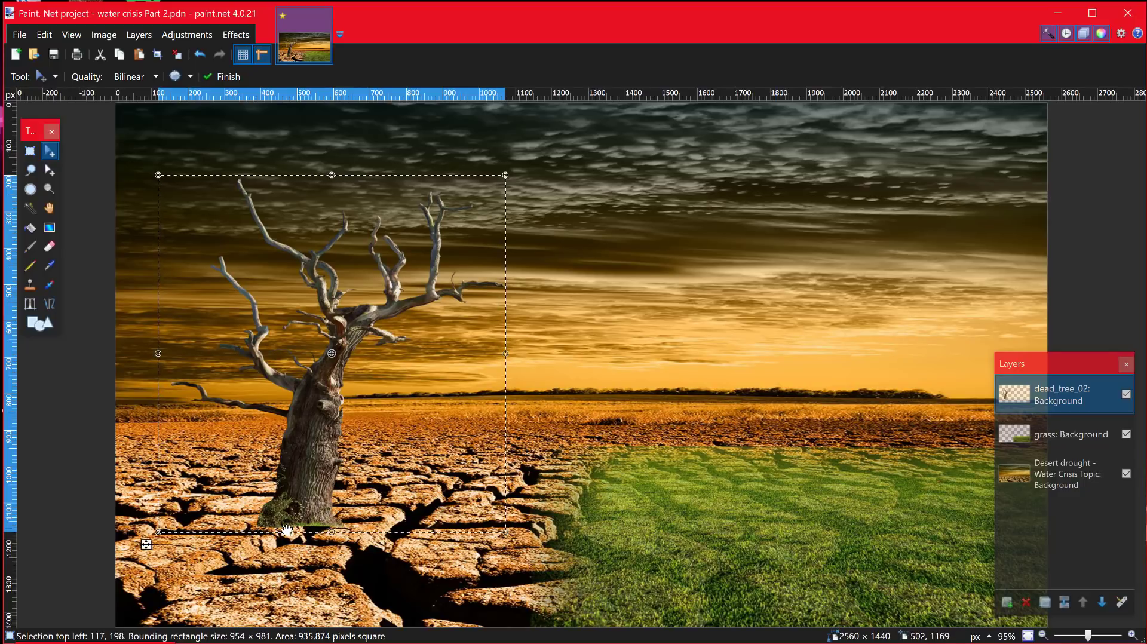
mouse_move(289, 455)
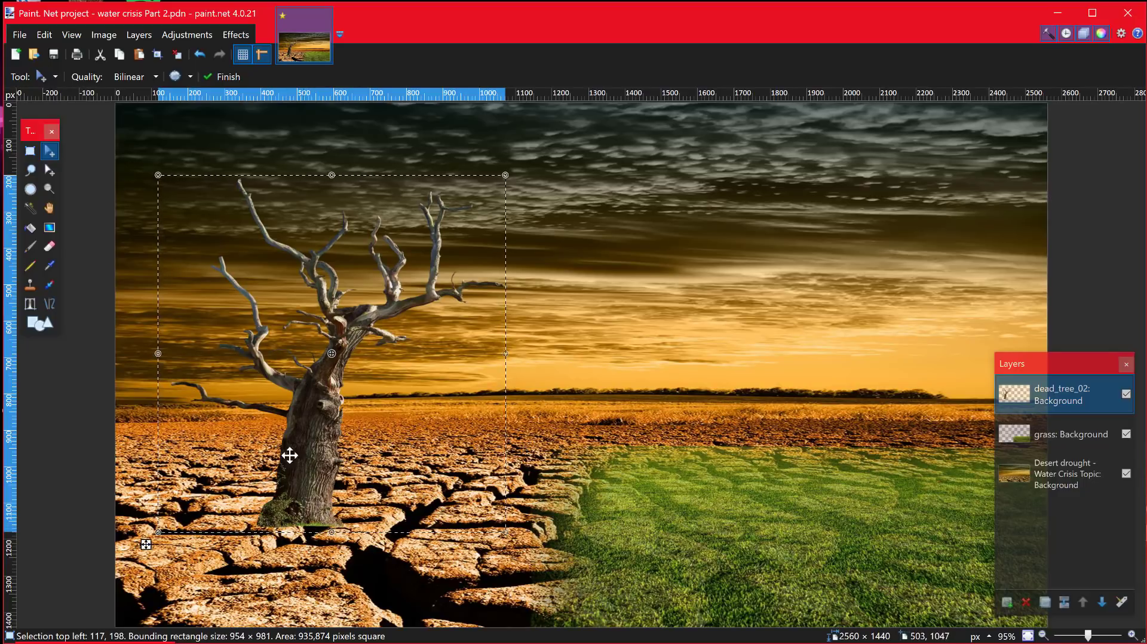
mouse_move(910, 460)
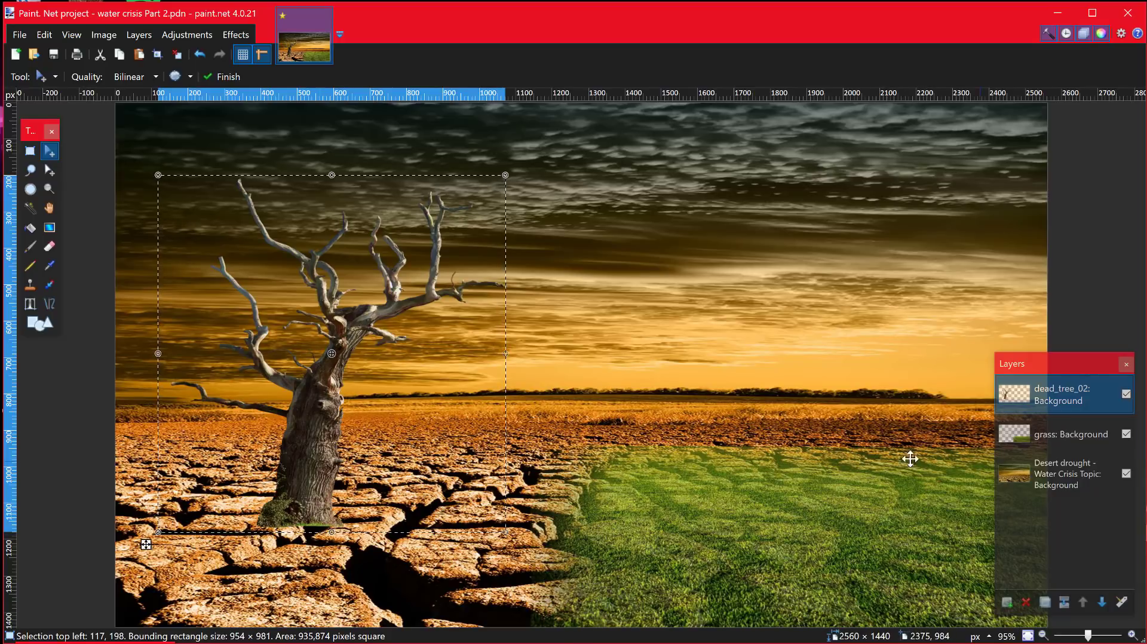
mouse_move(240, 396)
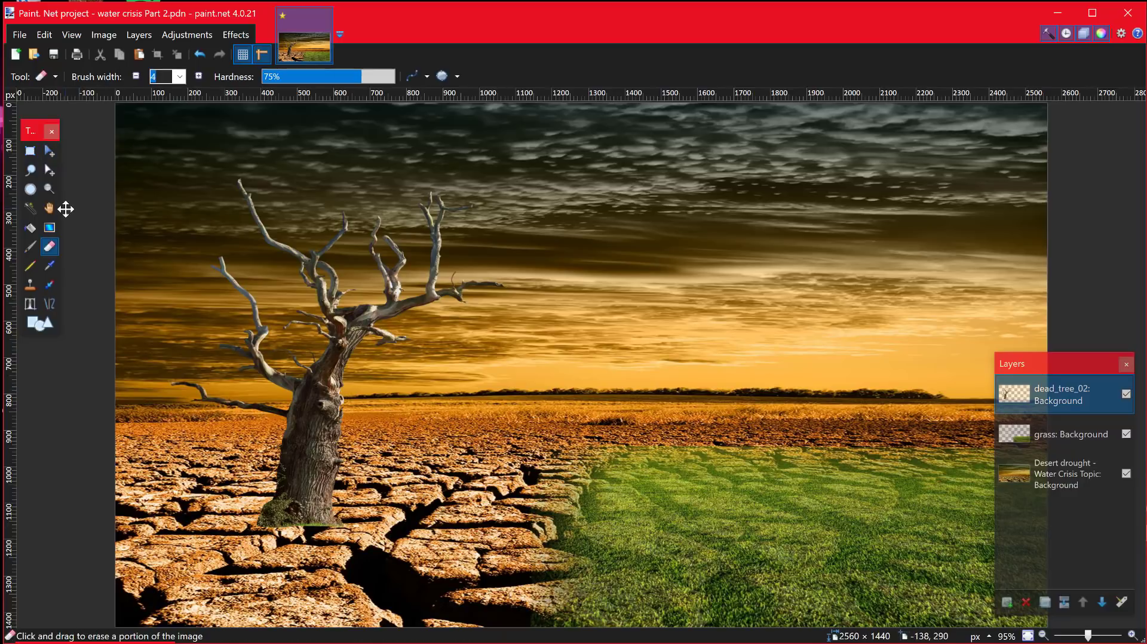
mouse_move(216, 408)
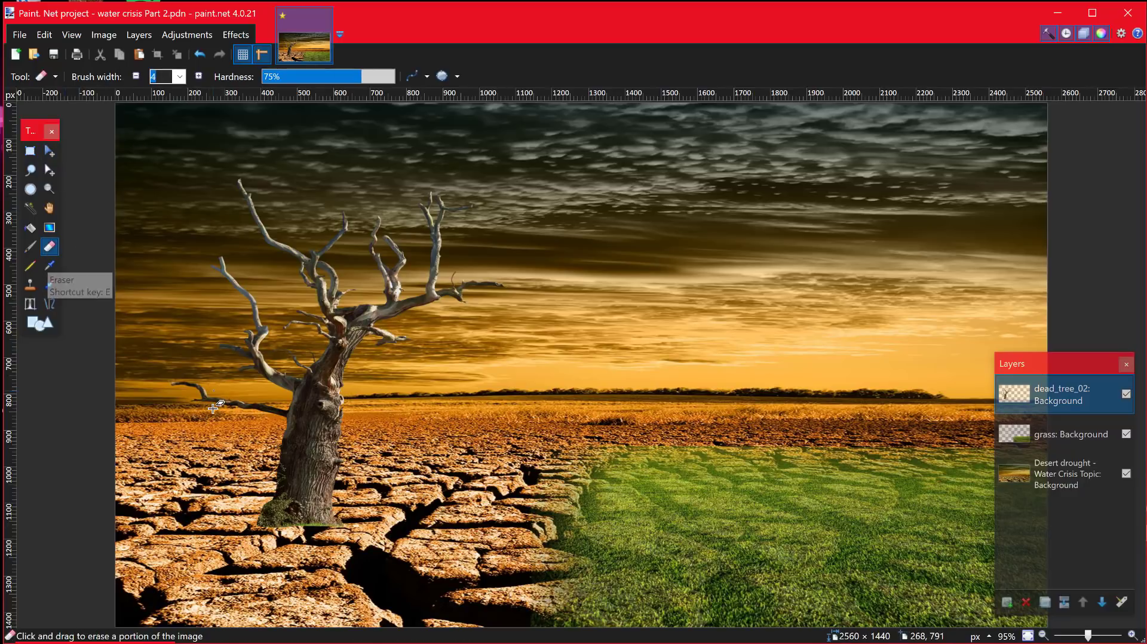
Set the eraser brush width to 300, then settle on 200 pixels.
left_click(179, 76)
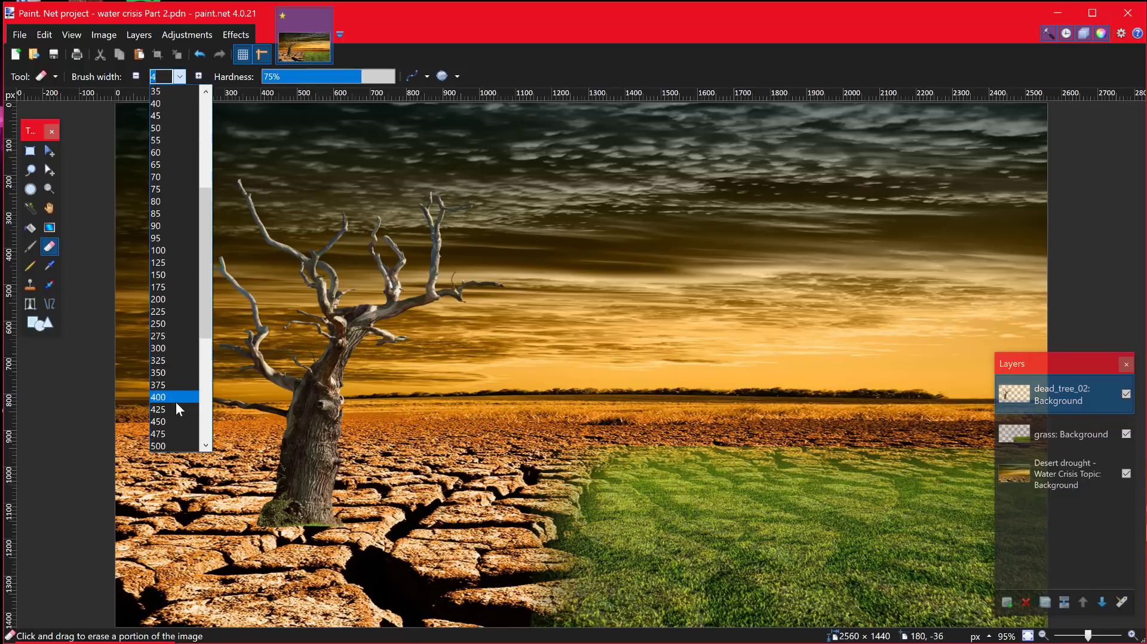
left_click(158, 349)
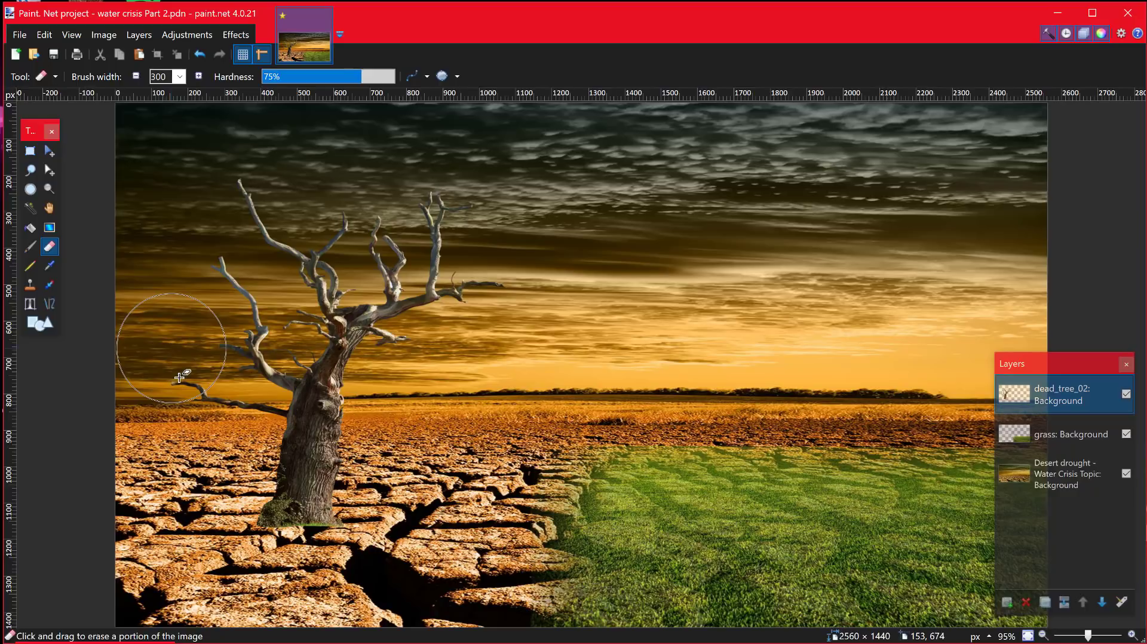
left_click(178, 77)
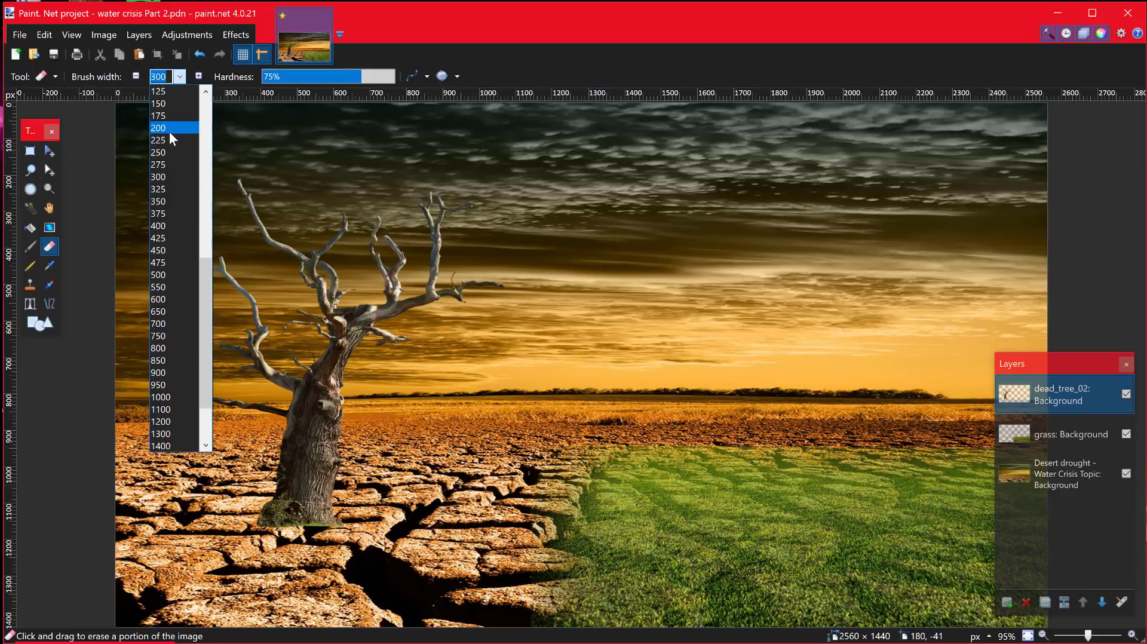
left_click(158, 128)
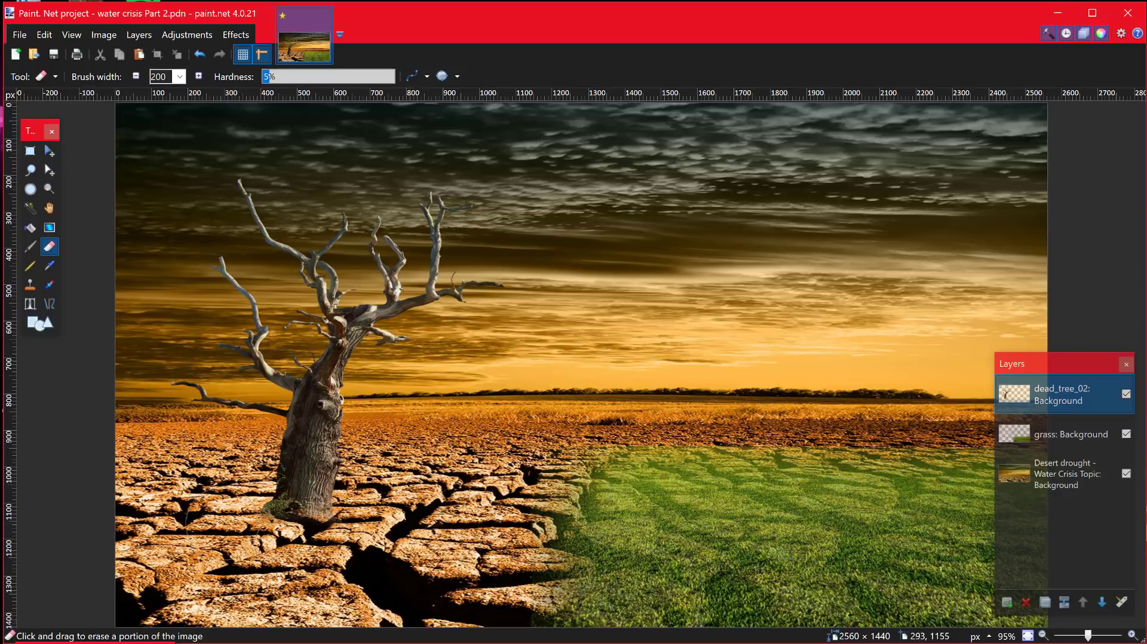
mouse_move(227, 505)
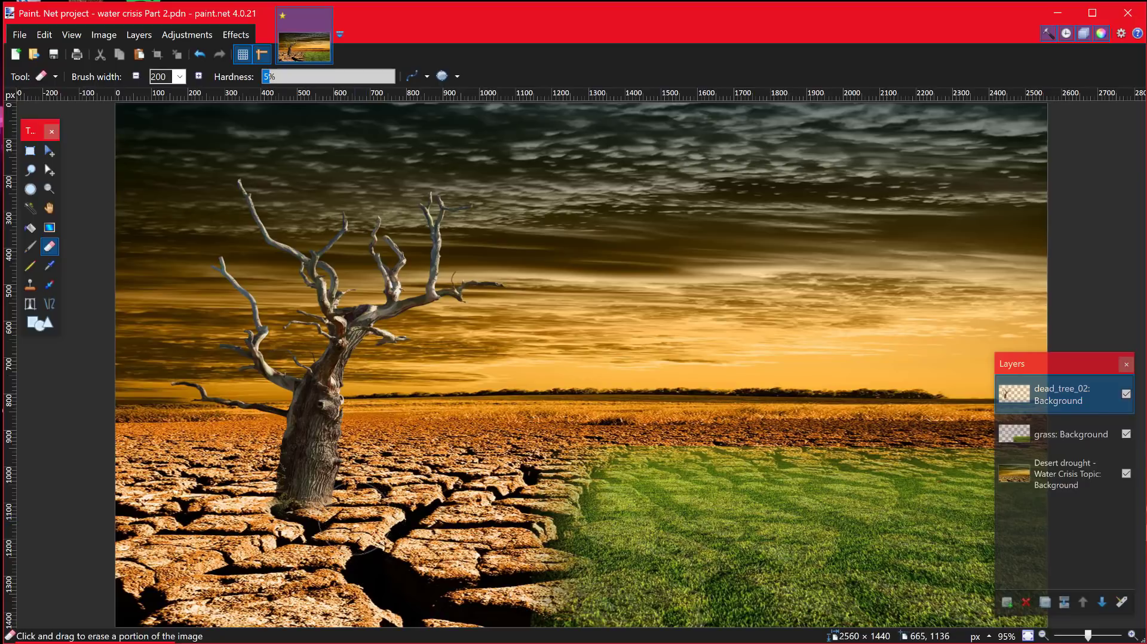
mouse_move(358, 497)
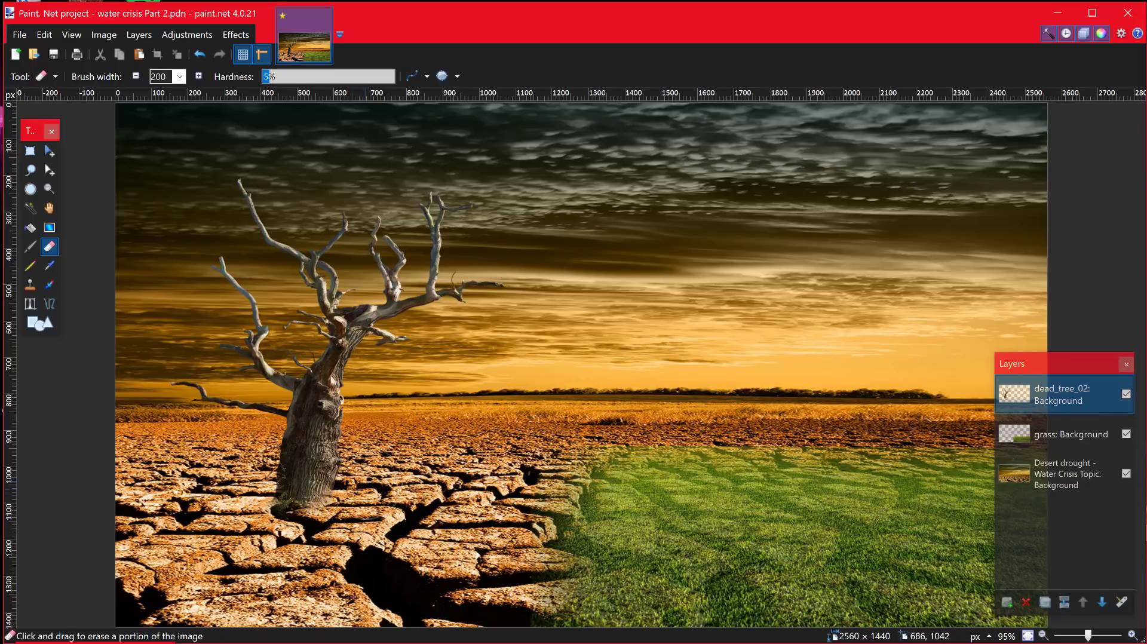